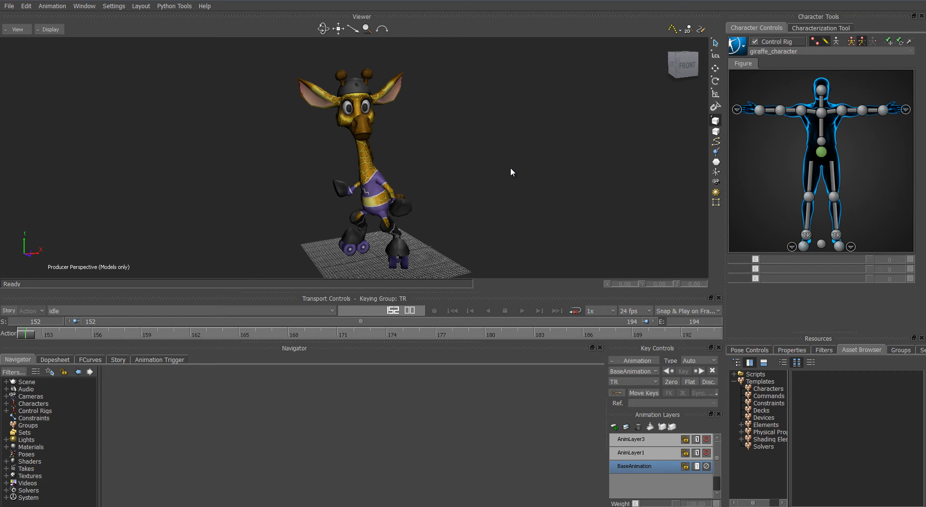
mouse_move(521, 193)
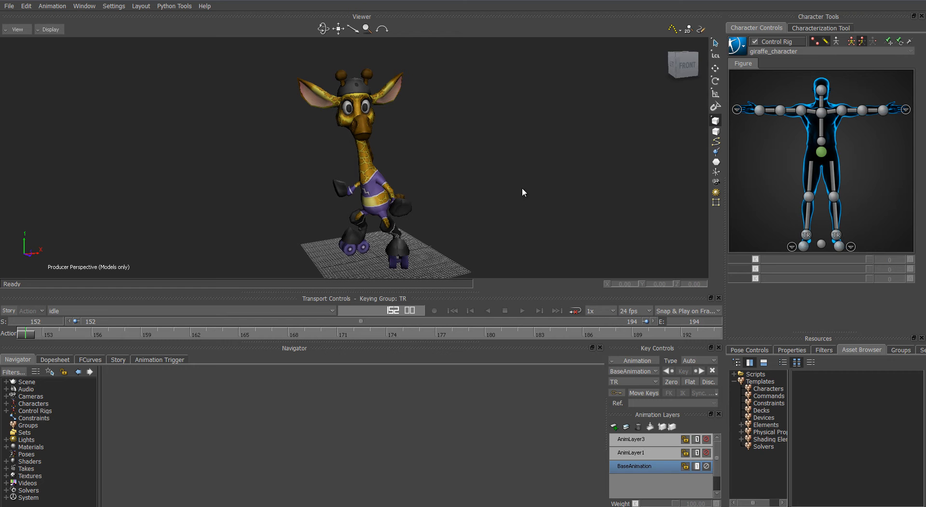
- Turn on looping in Transport Controls and start playing the giraffe's idle take
click(504, 312)
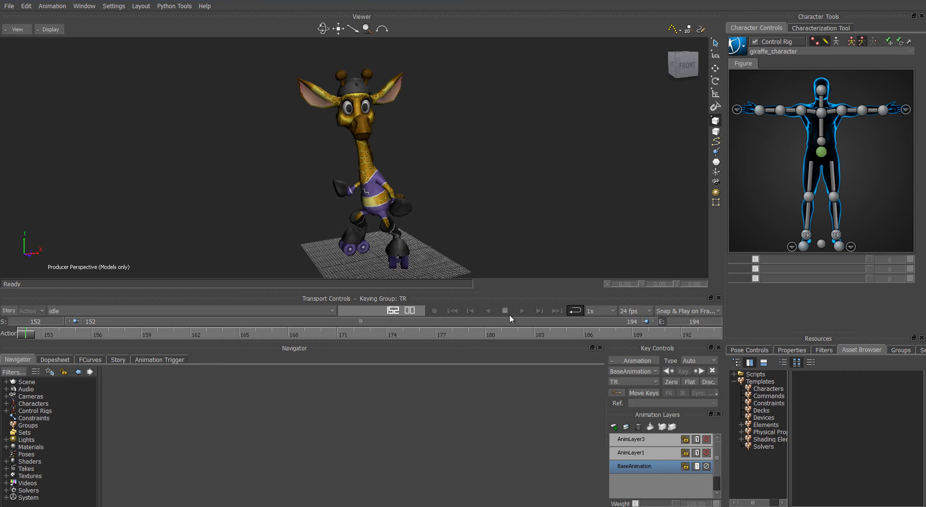
click(504, 310)
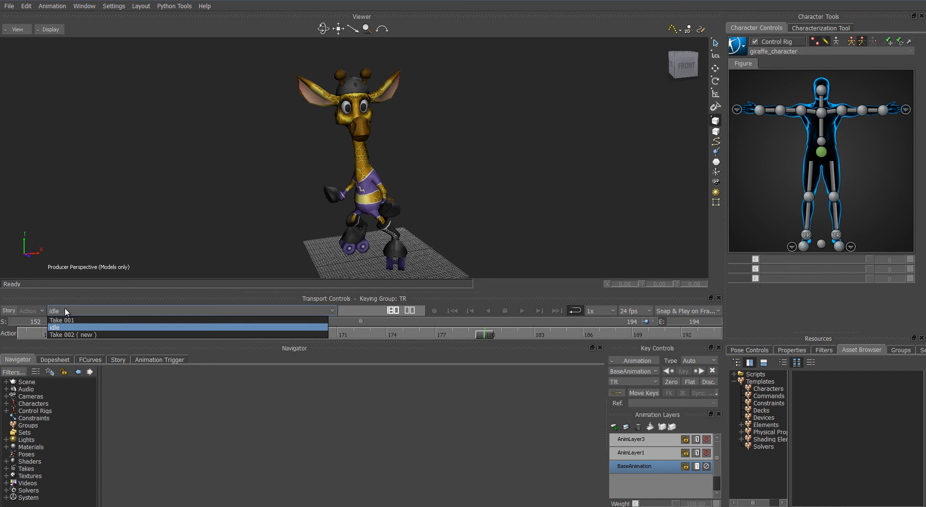
mouse_move(77, 335)
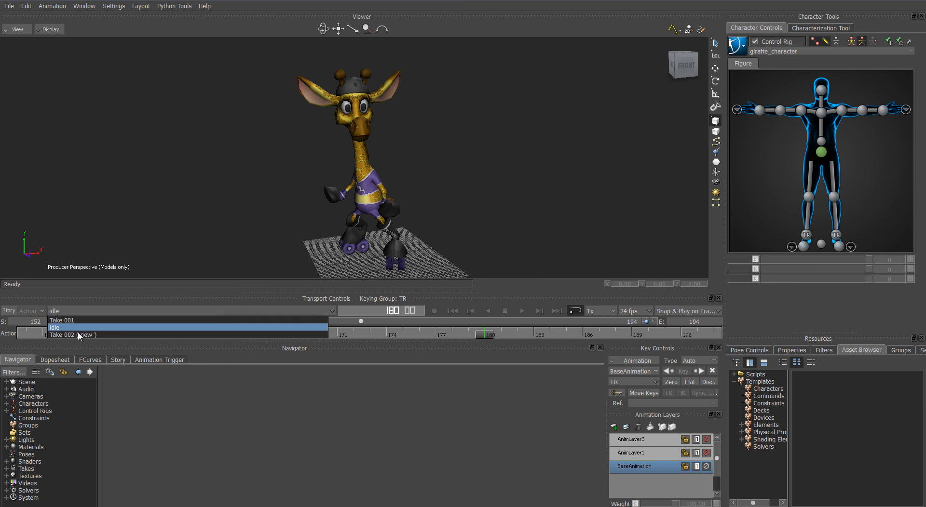
- Create Take 002 as a copy of the idle take, then play it back and stop
click(72, 335)
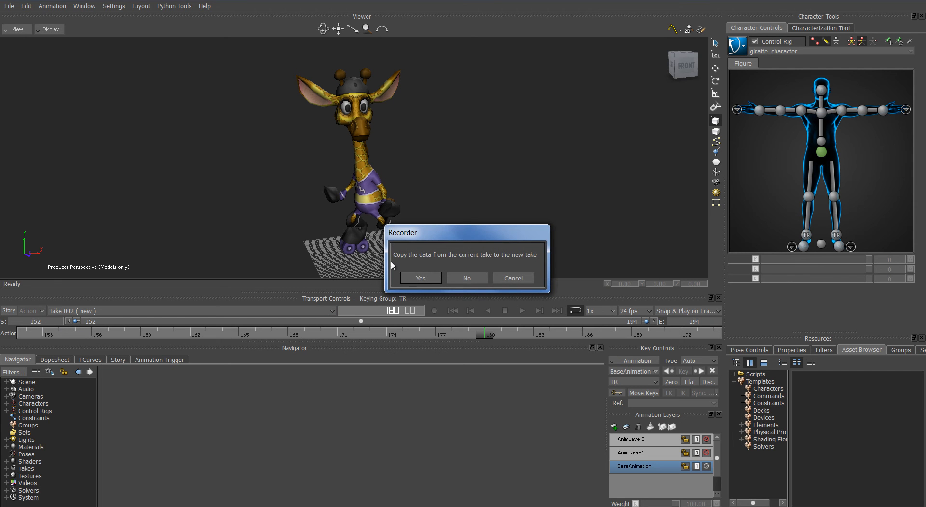
mouse_move(522, 258)
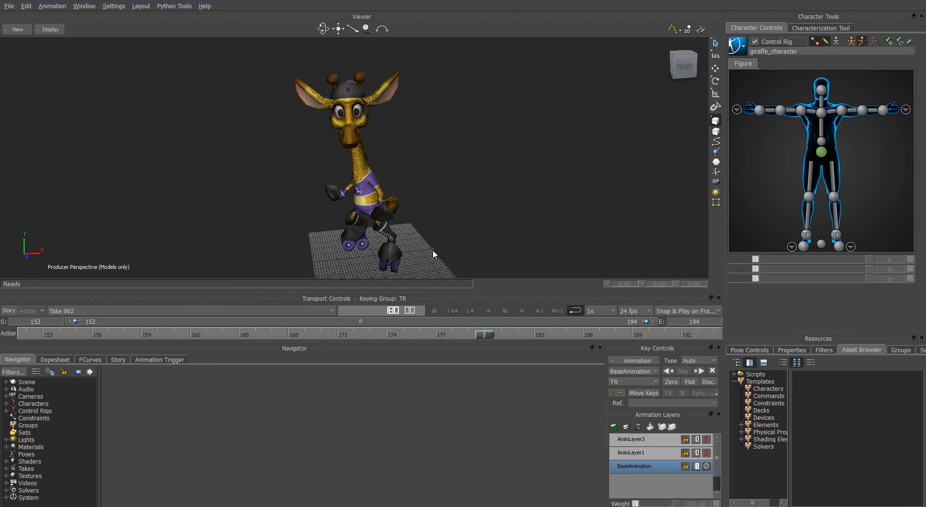
click(521, 310)
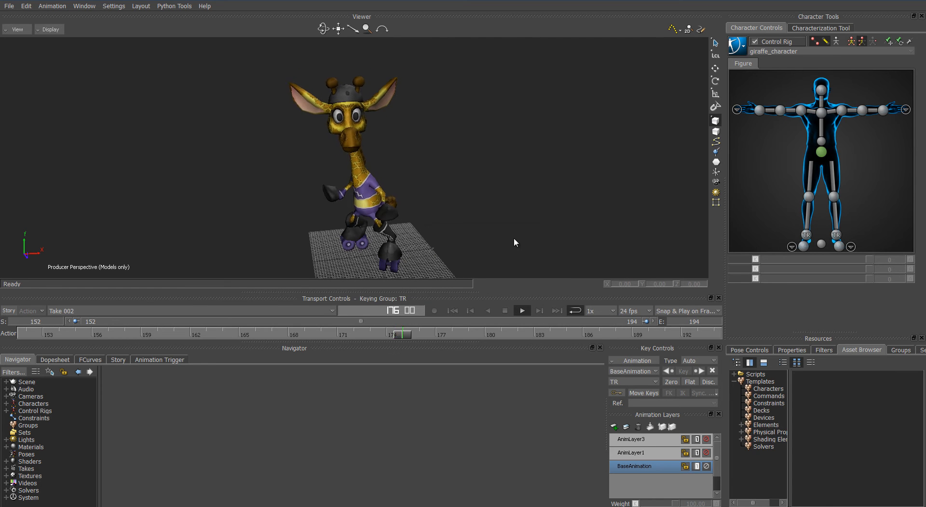
click(521, 310)
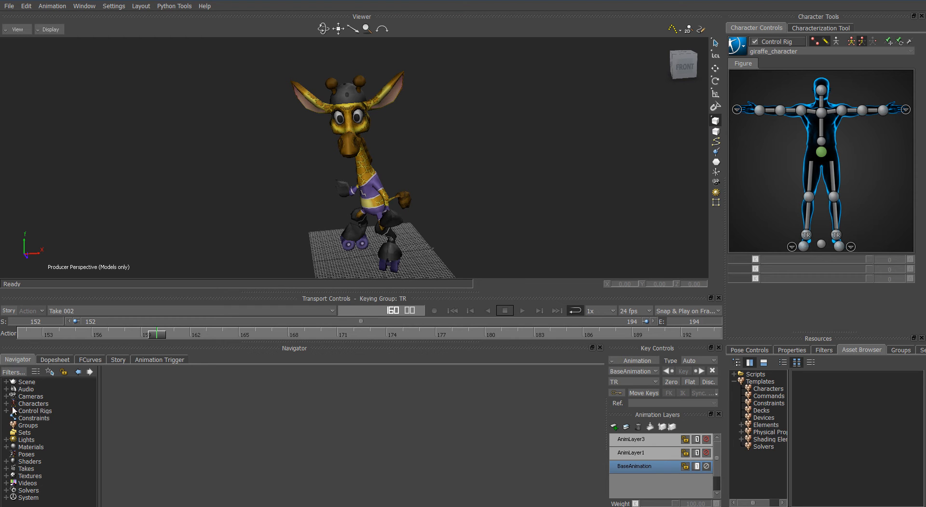
- Select giraffe_character in the Navigator and set CharacterSolverSelector to MB Character Solver
click(6, 404)
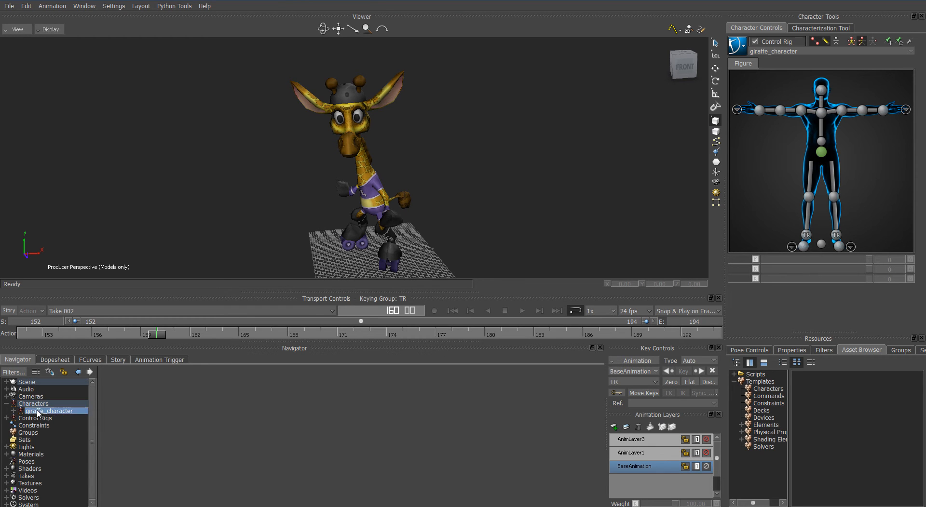
click(50, 411)
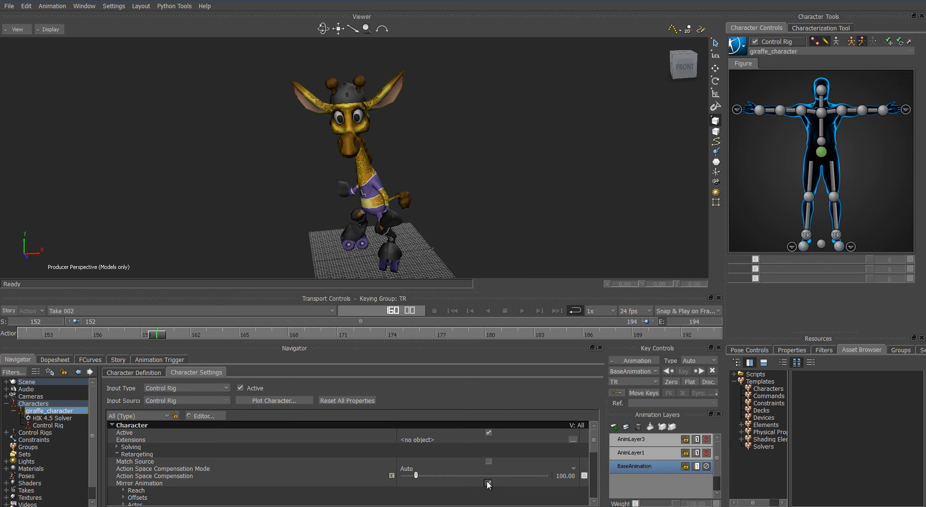
scroll(down, 3)
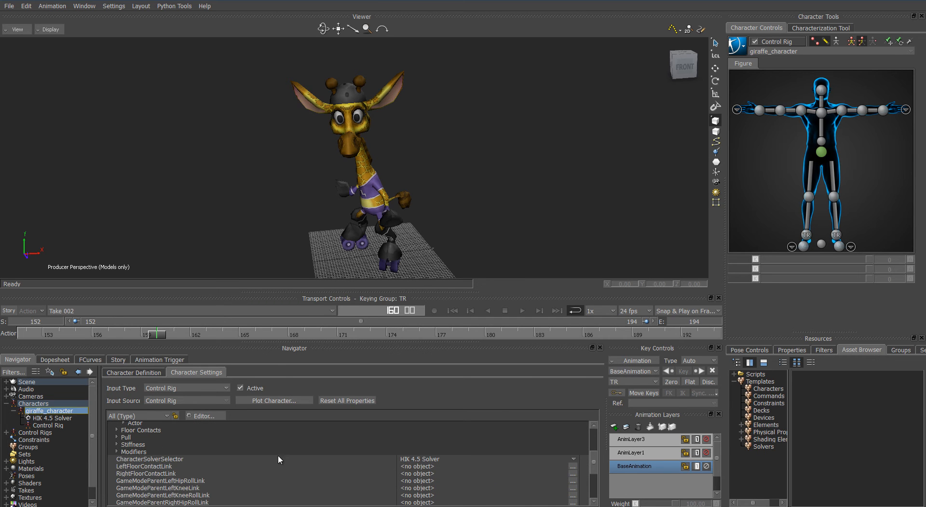
mouse_move(422, 465)
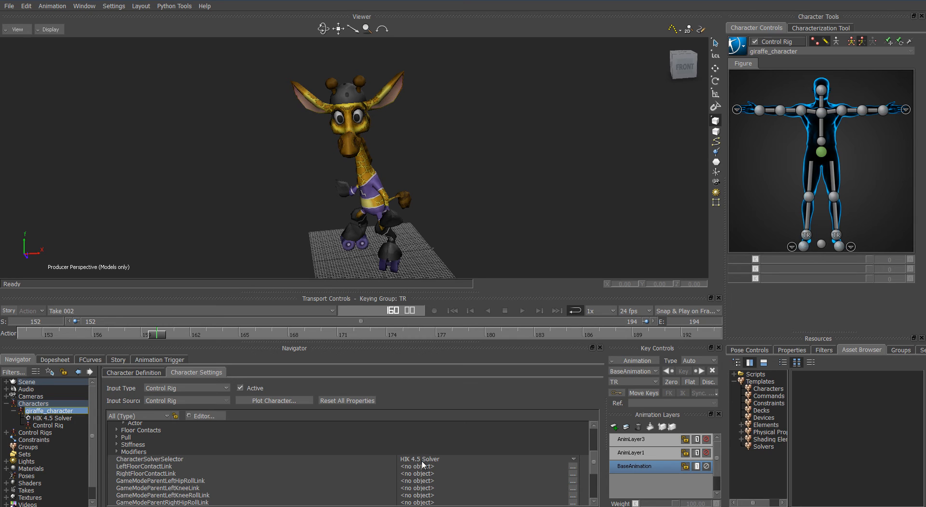
mouse_move(422, 465)
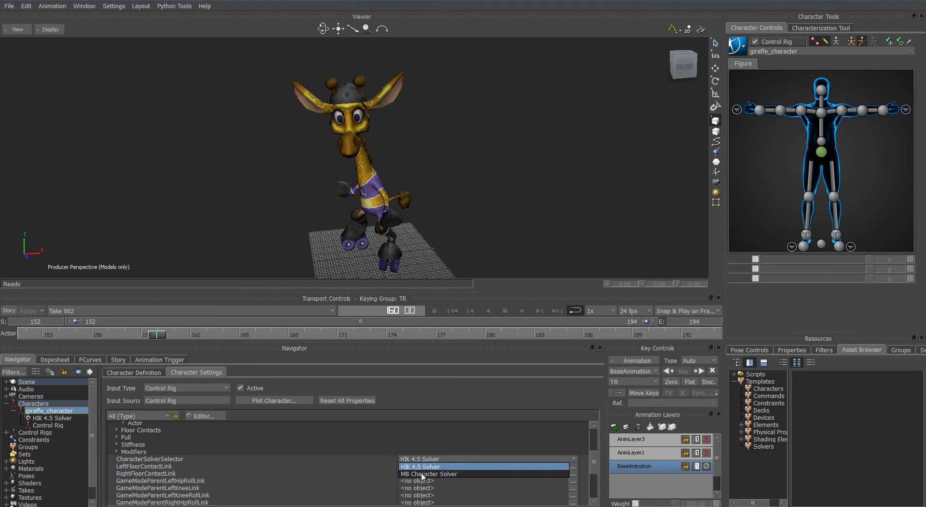
click(428, 474)
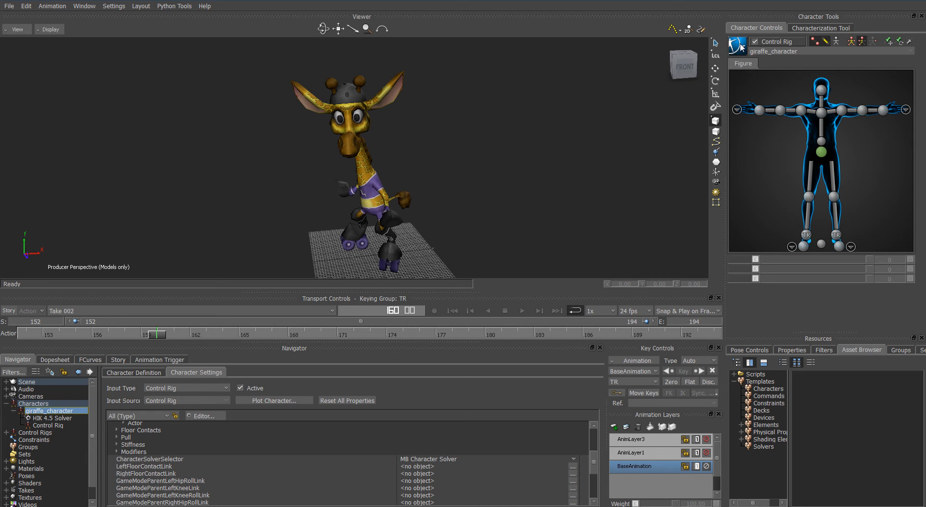
- Bake (plot) the animation to the giraffe's control rig and replay Take 002
click(736, 46)
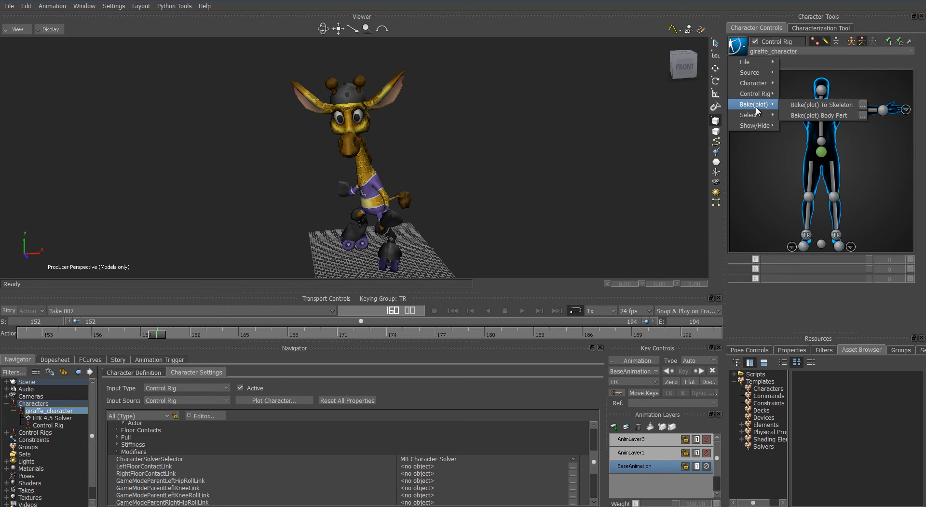
mouse_move(821, 104)
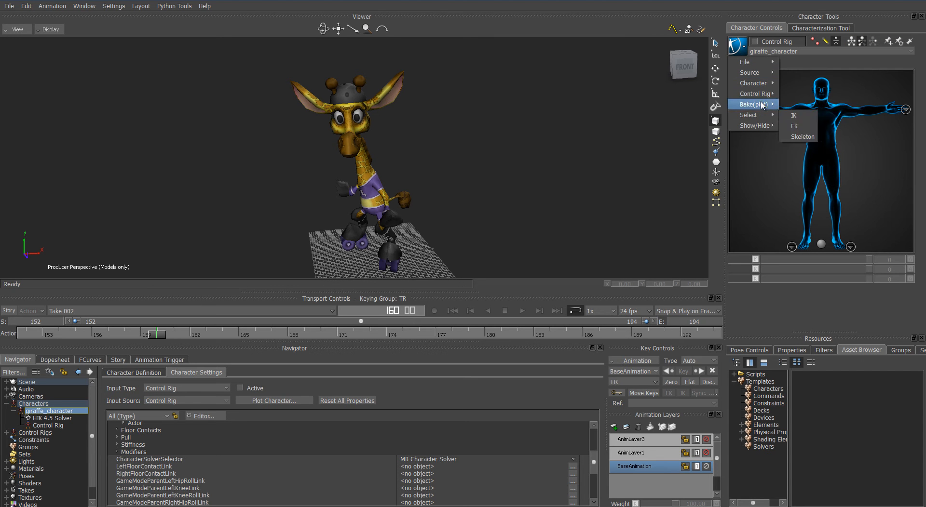
click(793, 125)
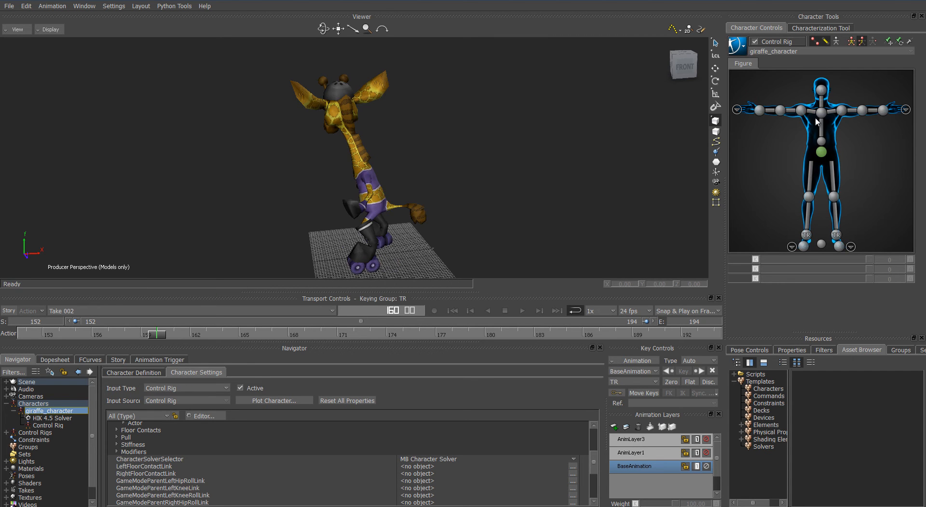
click(522, 311)
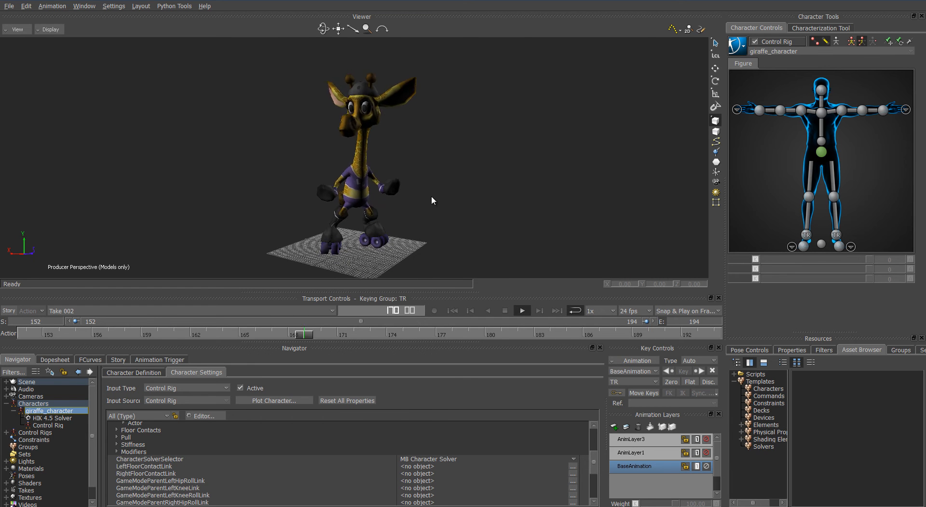
click(521, 310)
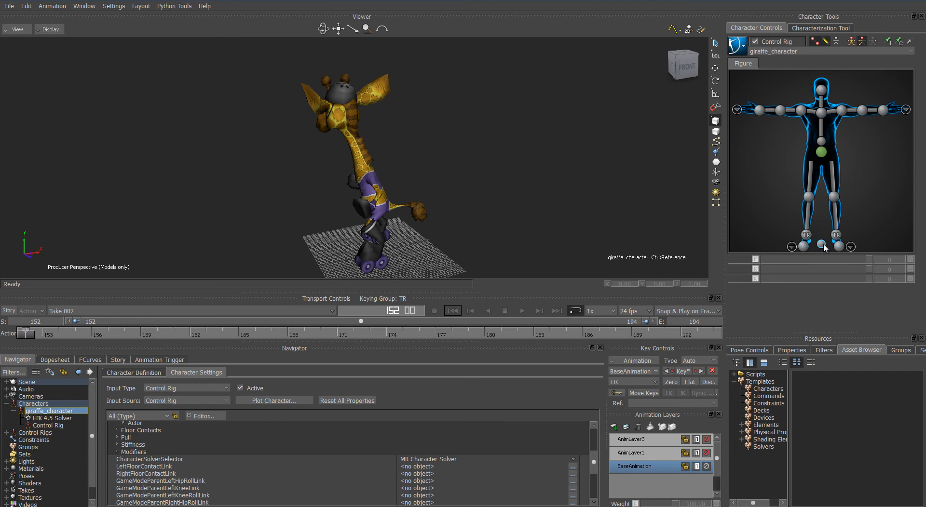
- Show giraffe_character_Ctrl:Reference properties with its 180° rotation and replay the mirrored take
click(790, 350)
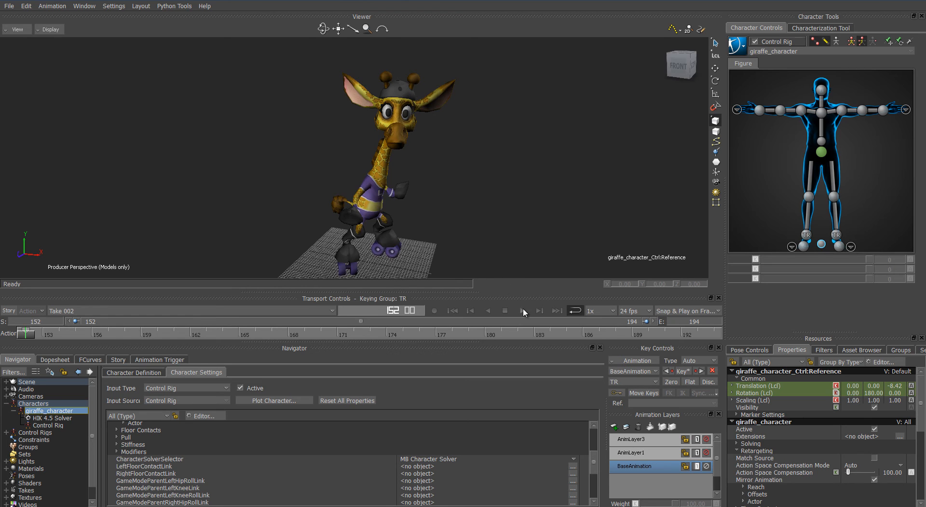
click(522, 310)
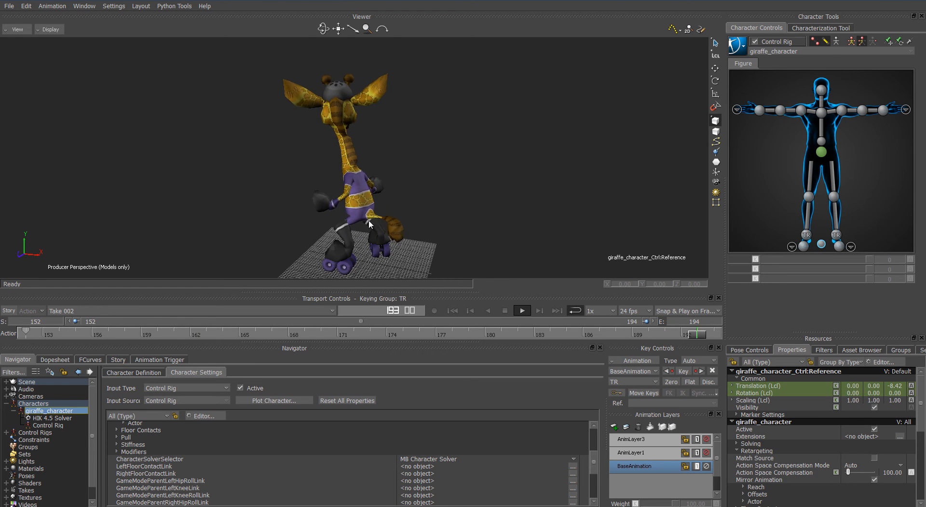
click(521, 311)
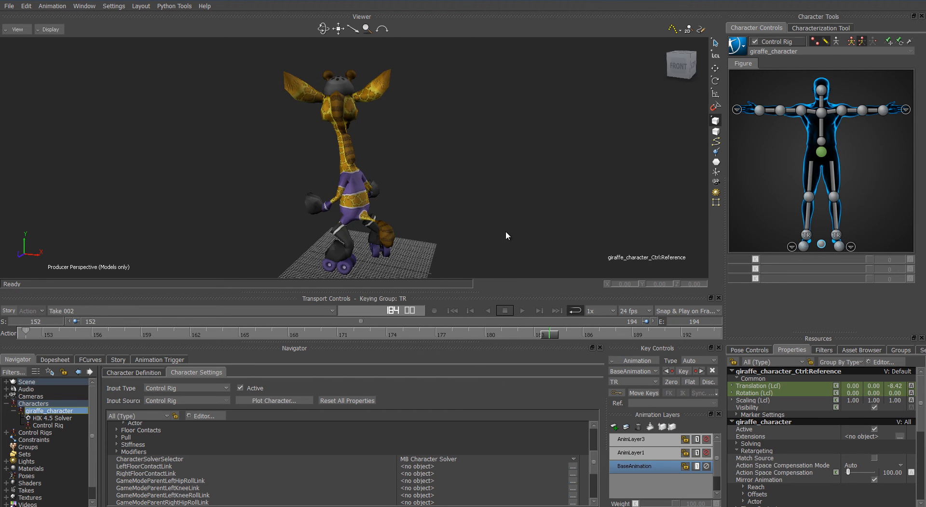
mouse_move(28, 333)
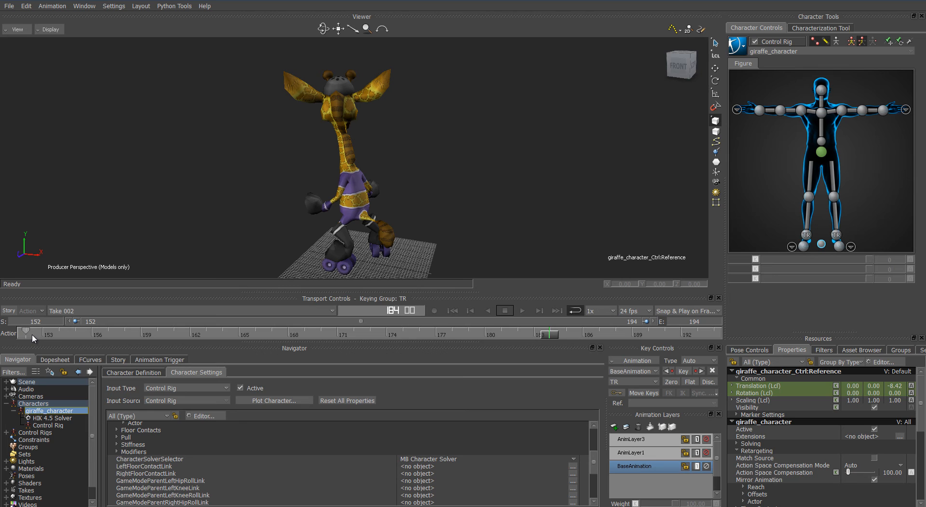
mouse_move(211, 352)
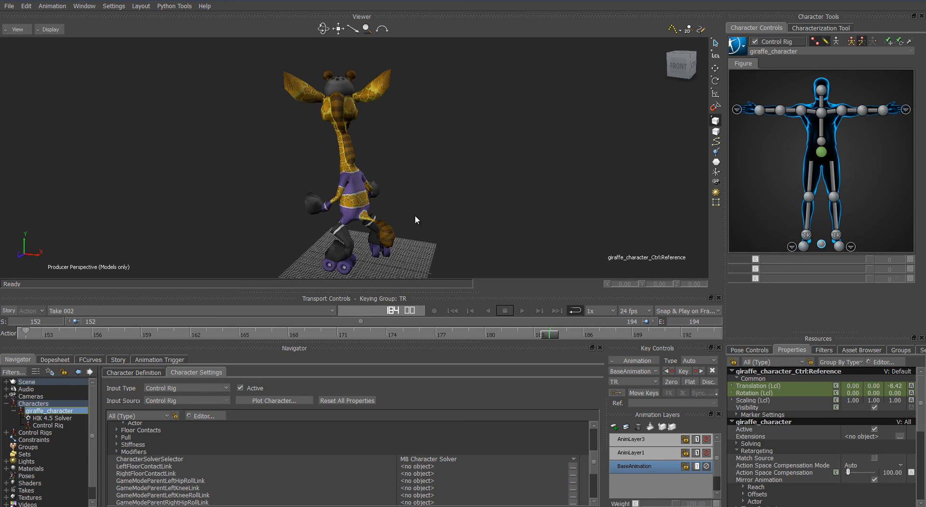
mouse_move(416, 213)
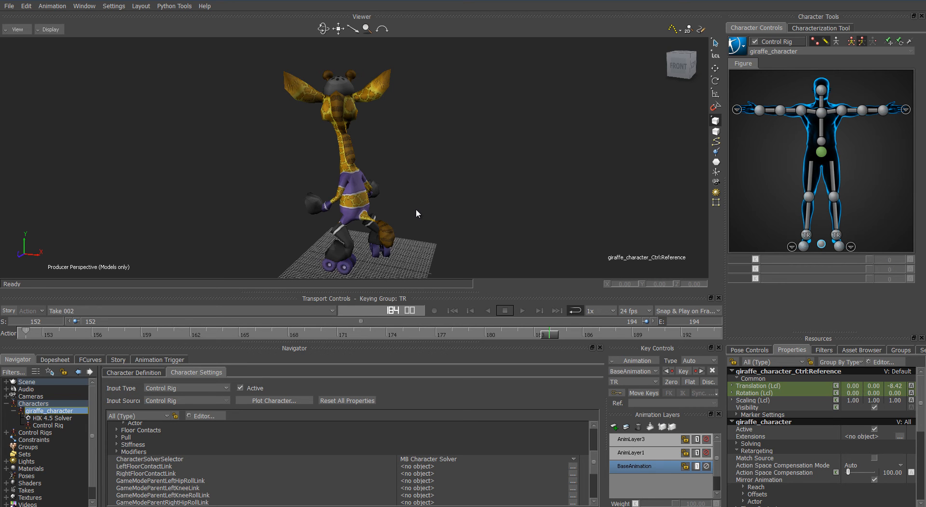
mouse_move(139, 238)
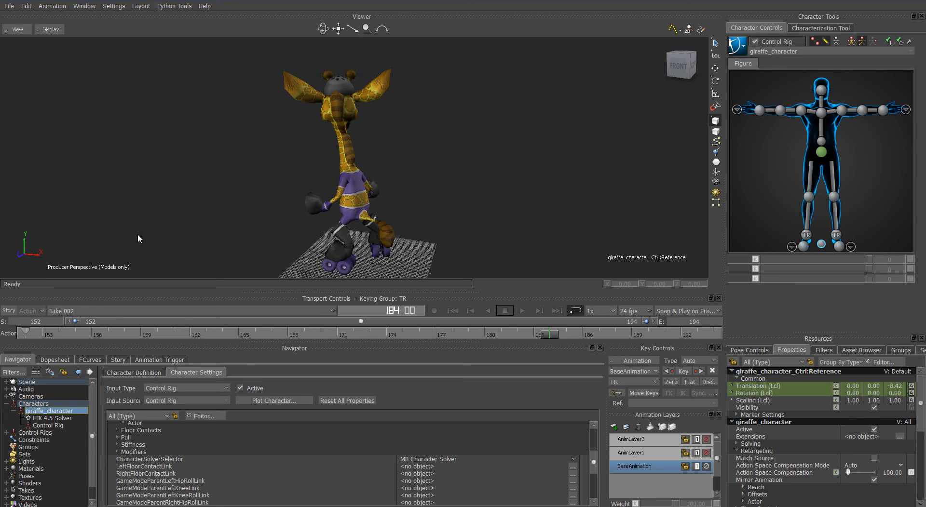
mouse_move(27, 335)
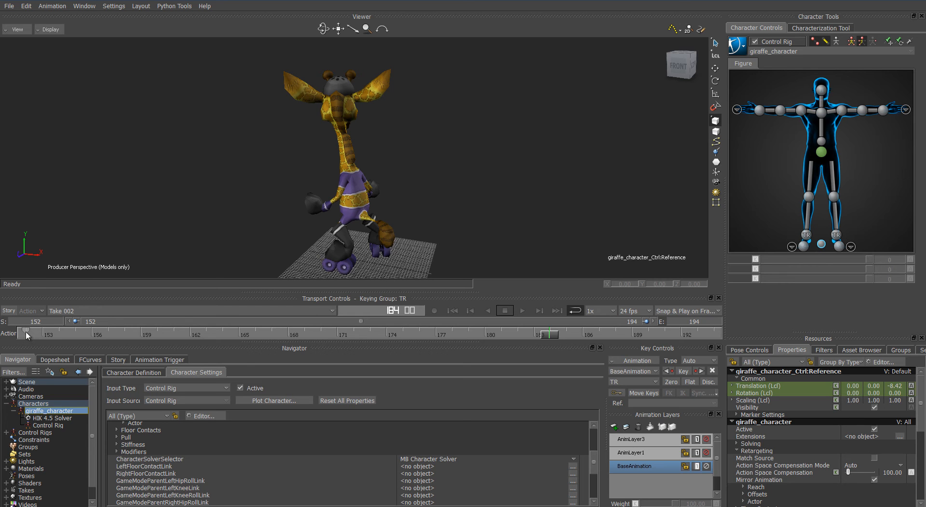
- Delete the Reference control's keys, set its rotation to 180, 0, 180, and check playback
right_click(25, 334)
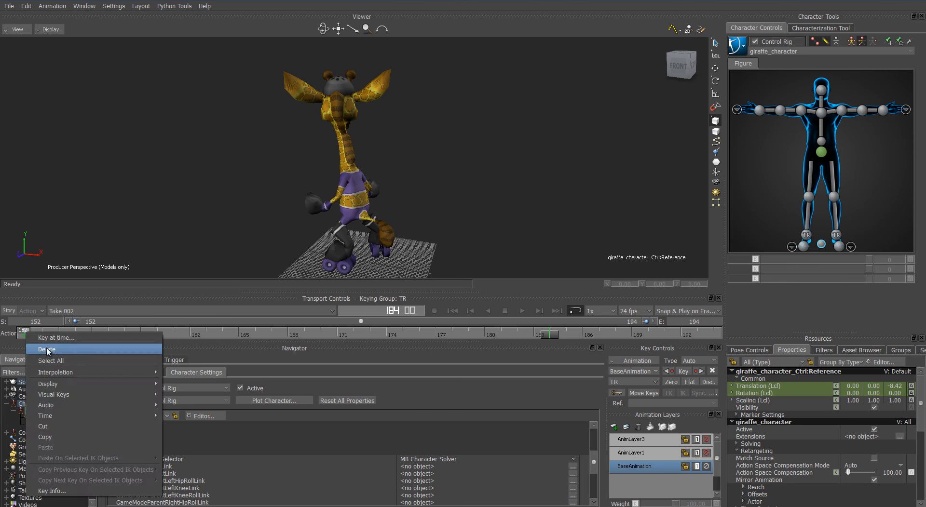
click(46, 349)
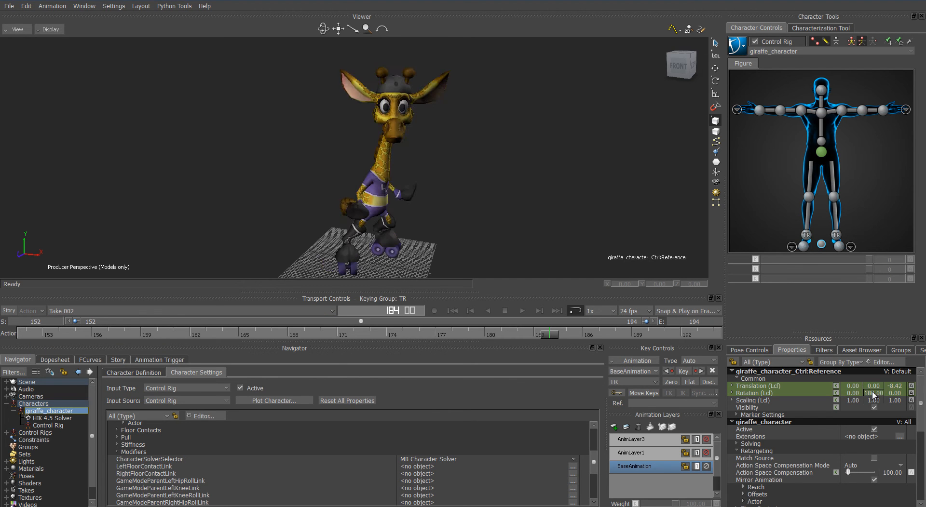
click(521, 310)
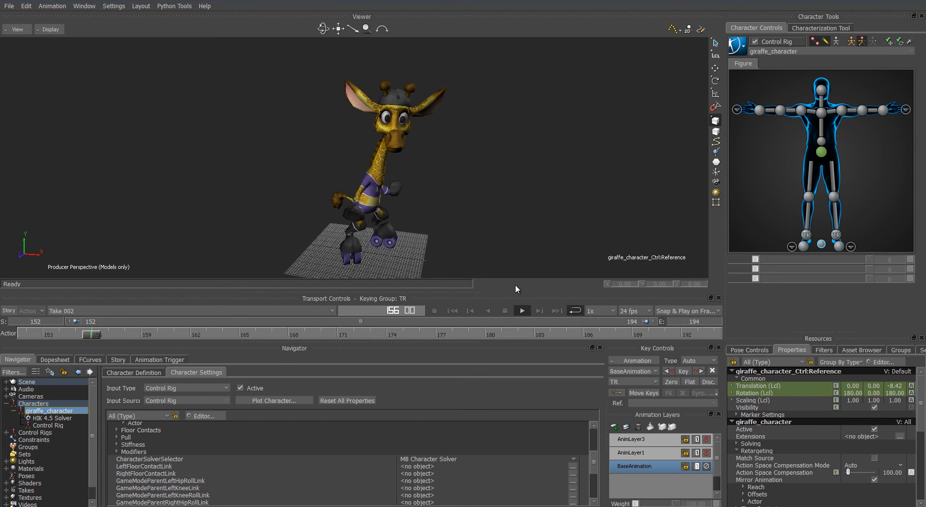
click(521, 311)
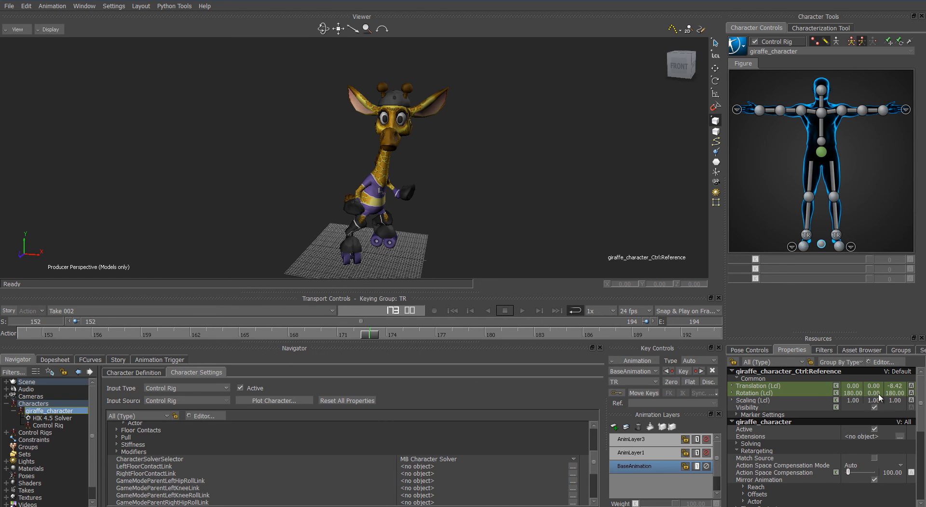
mouse_move(832, 285)
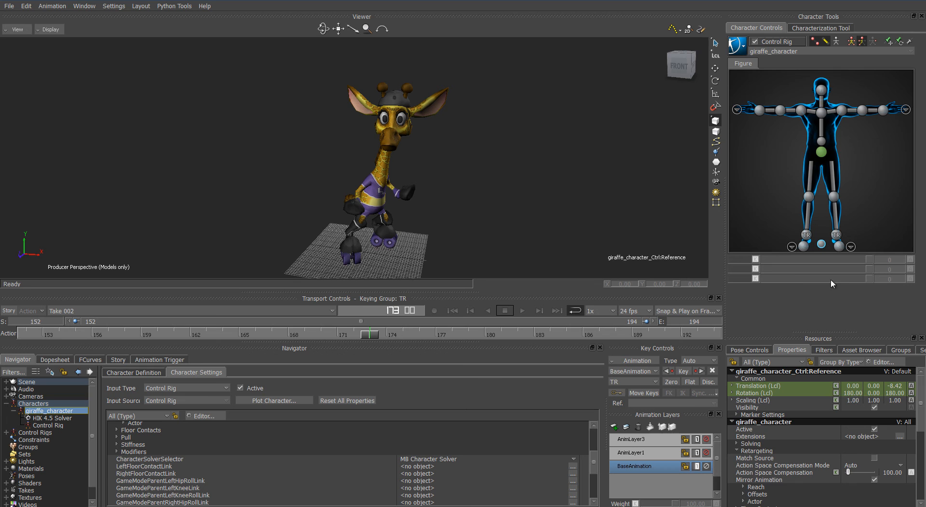
- Disable Control Rig input, enable Mirror Animation, bake the mirrored motion to the rig and play it
click(737, 45)
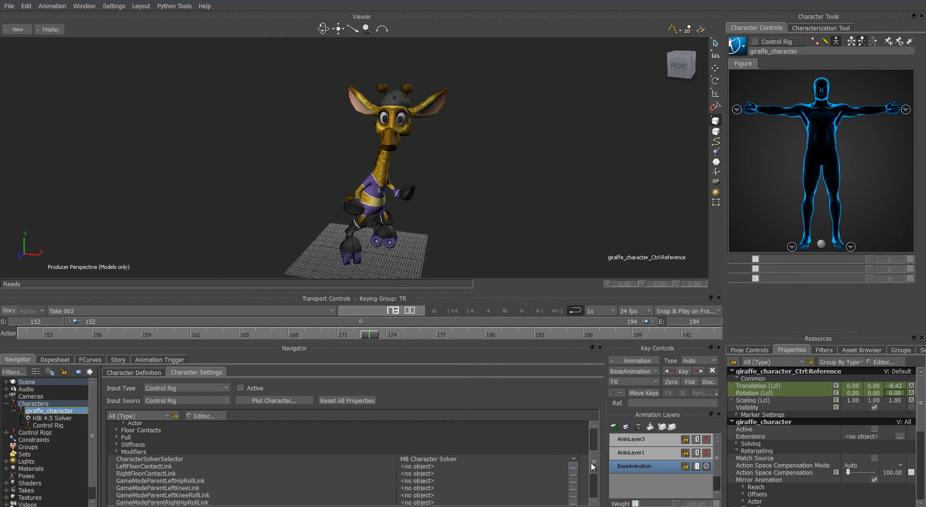
scroll(down, 3)
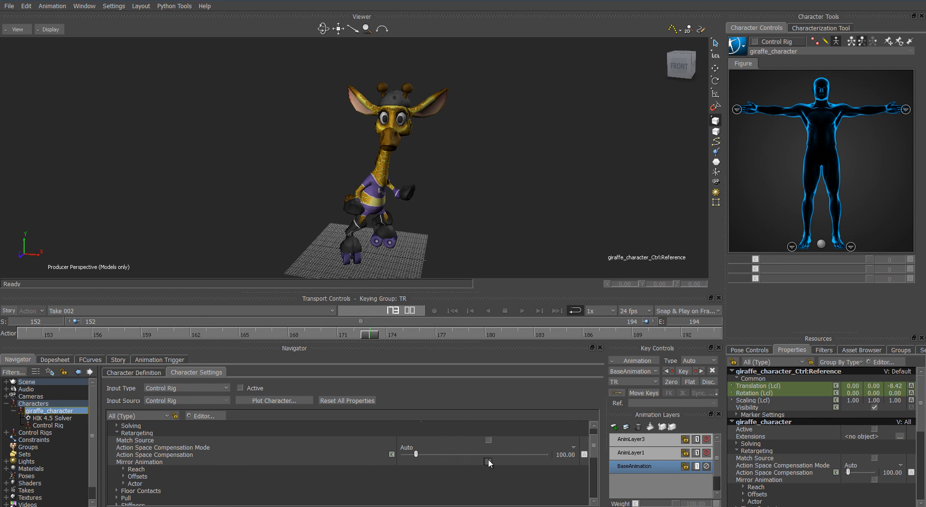
click(735, 45)
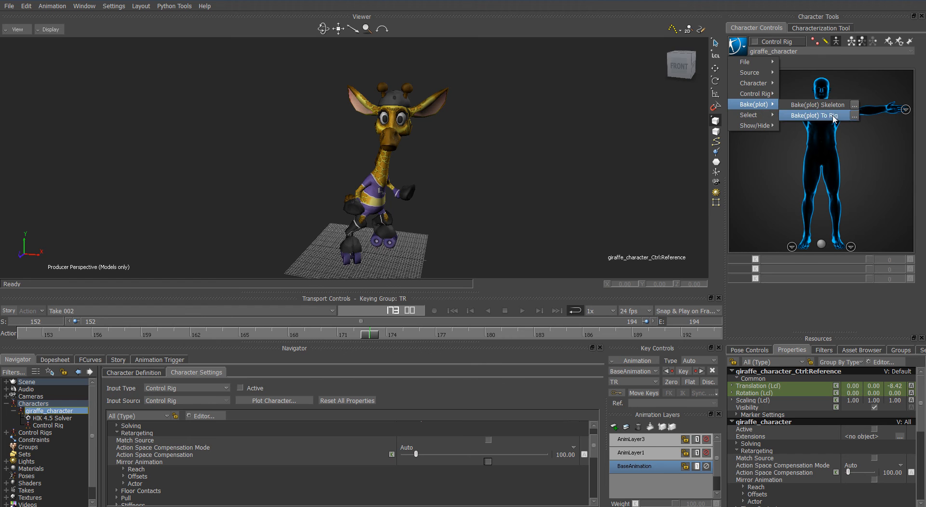
click(817, 116)
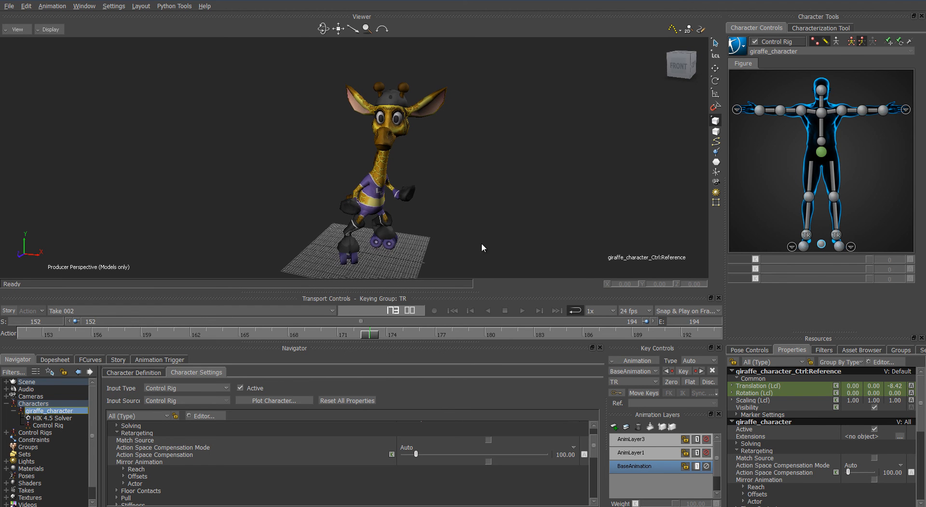
click(521, 310)
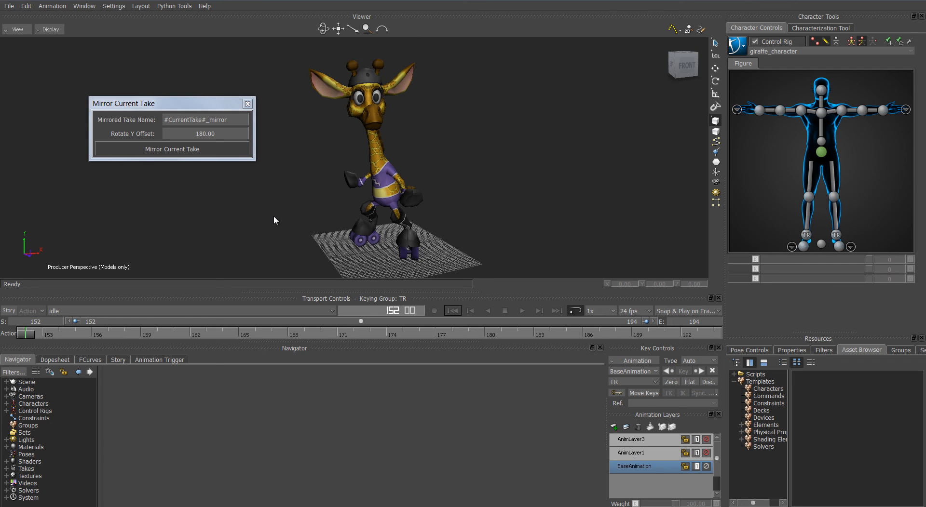
mouse_move(198, 154)
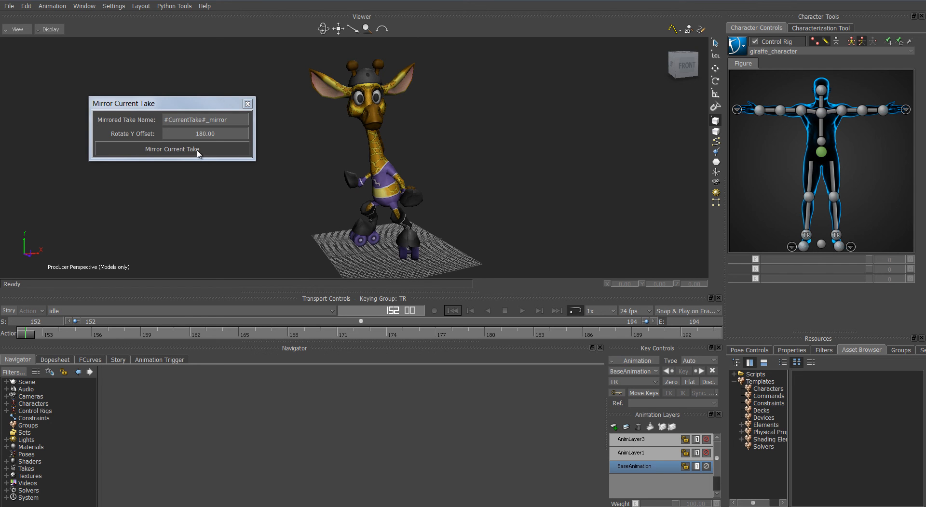
mouse_move(535, 316)
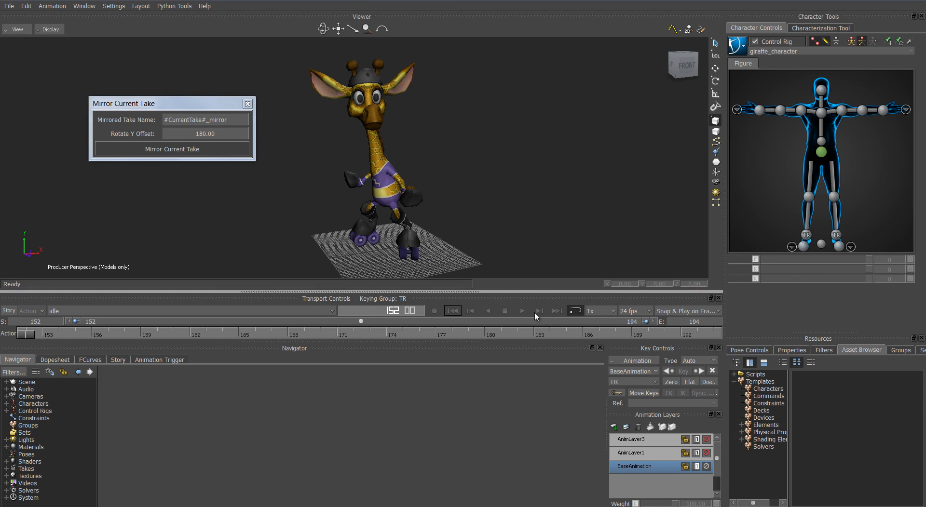
- Run Mirror Current Take on the idle take, choosing Delete Keys, producing the idle_mirror take
click(522, 310)
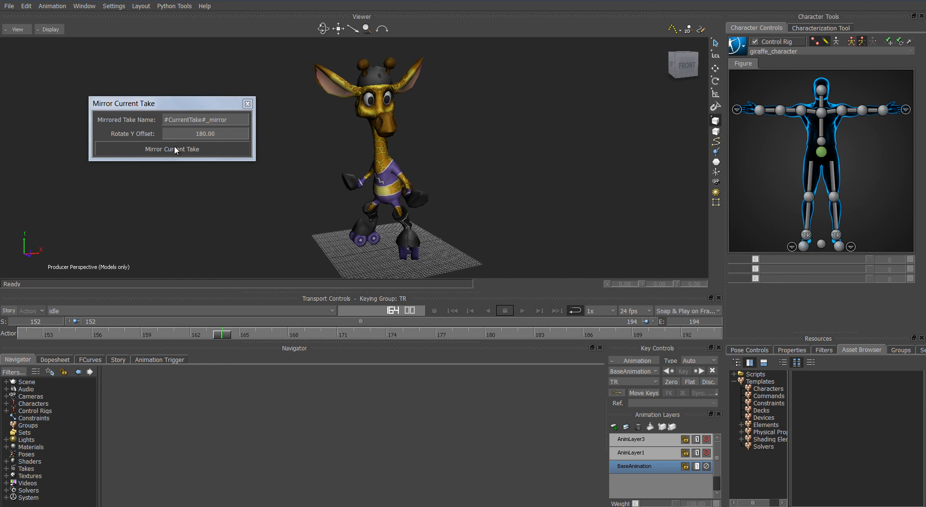
click(171, 148)
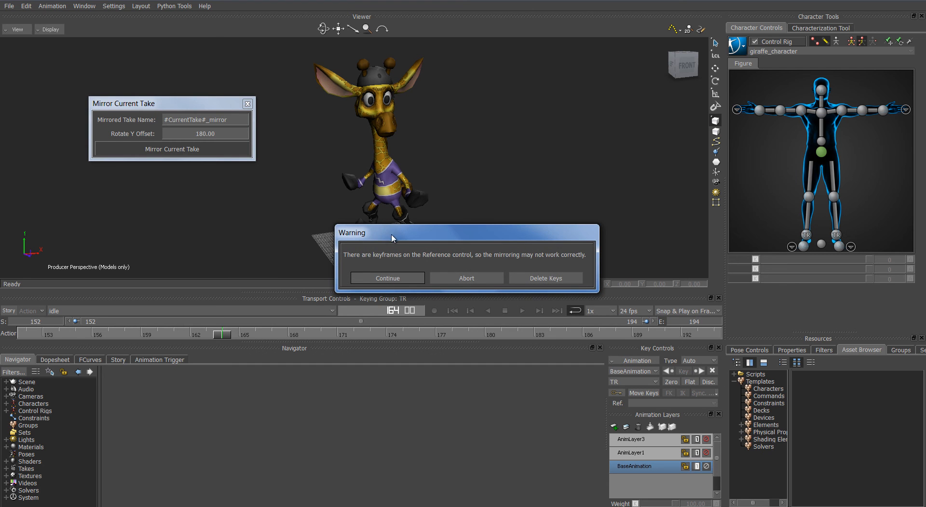
mouse_move(403, 257)
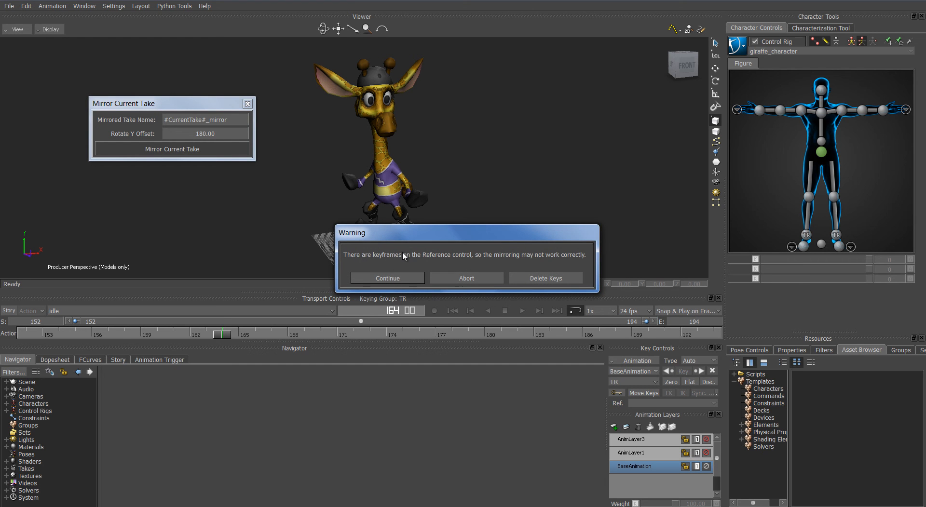
mouse_move(544, 278)
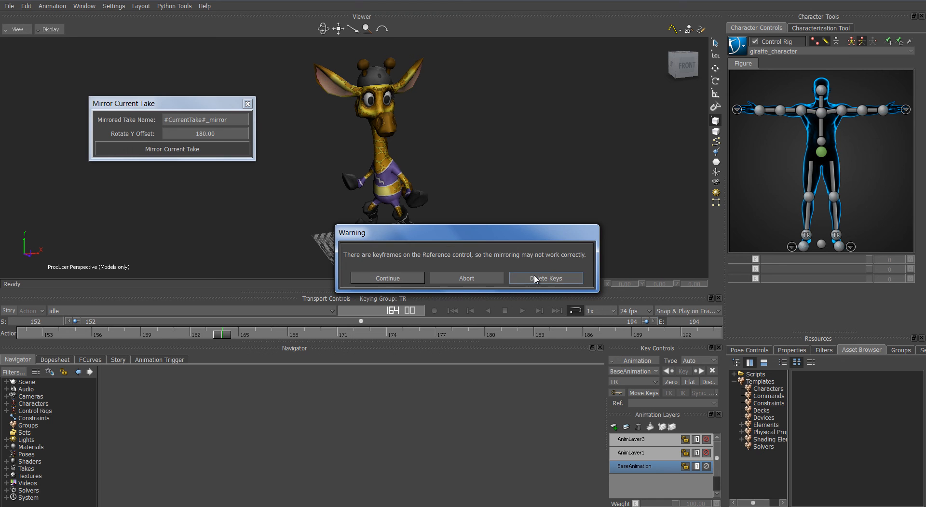
click(544, 278)
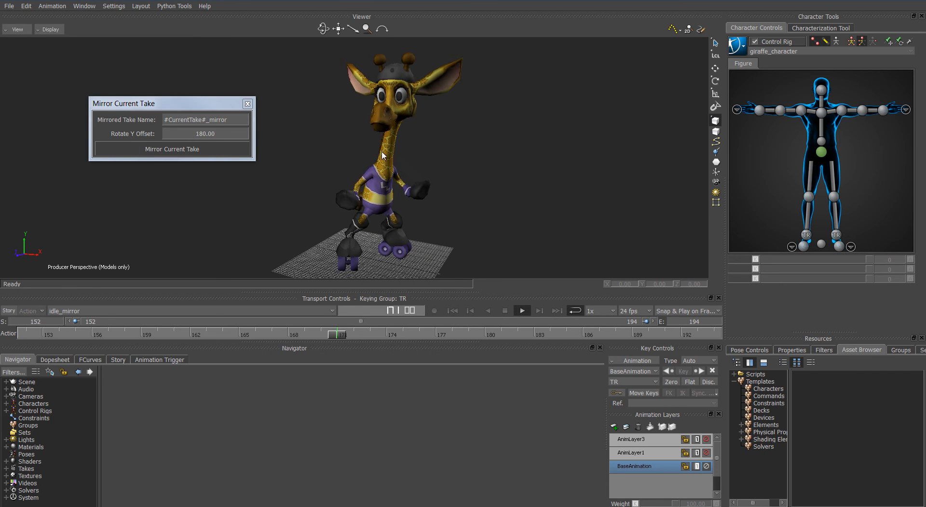
click(521, 310)
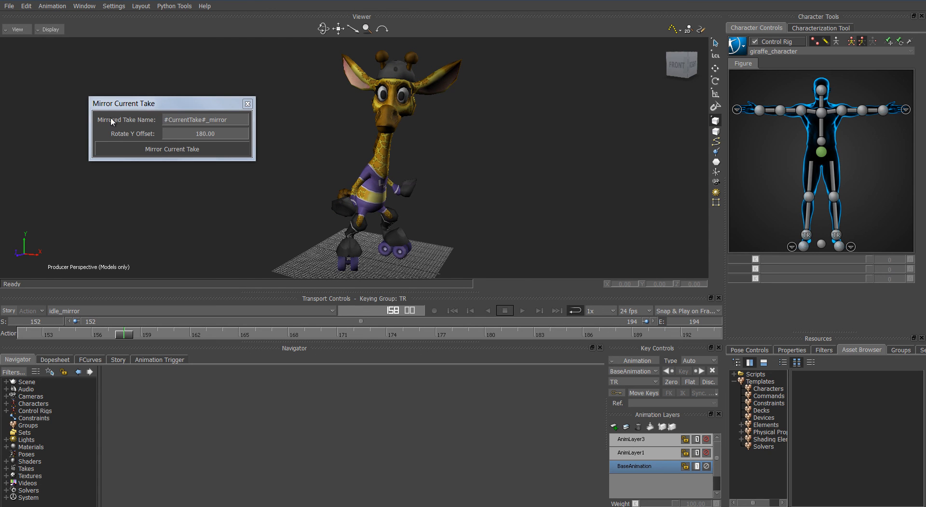
click(204, 120)
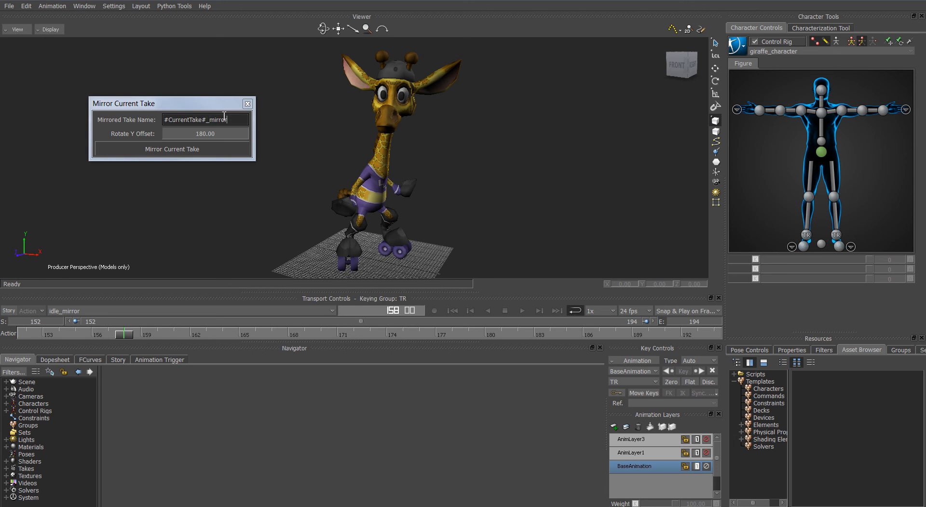
mouse_move(150, 134)
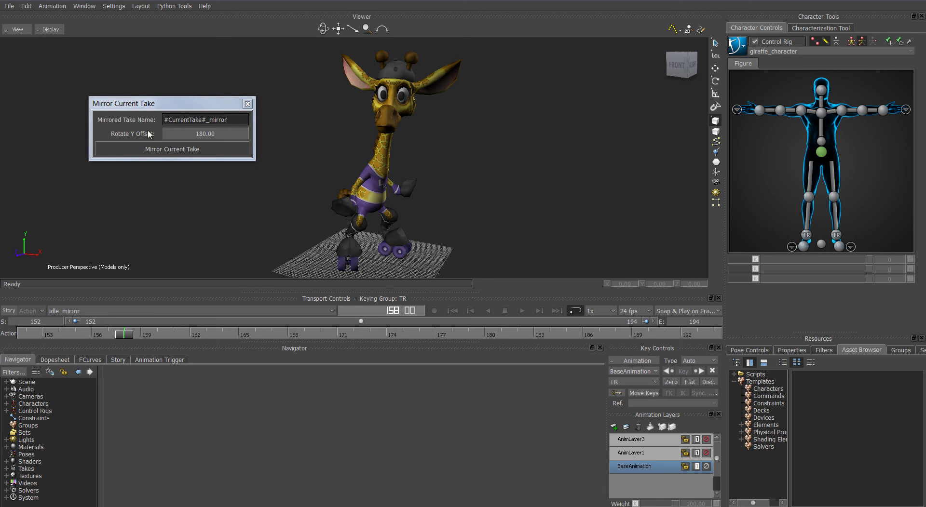
mouse_move(182, 136)
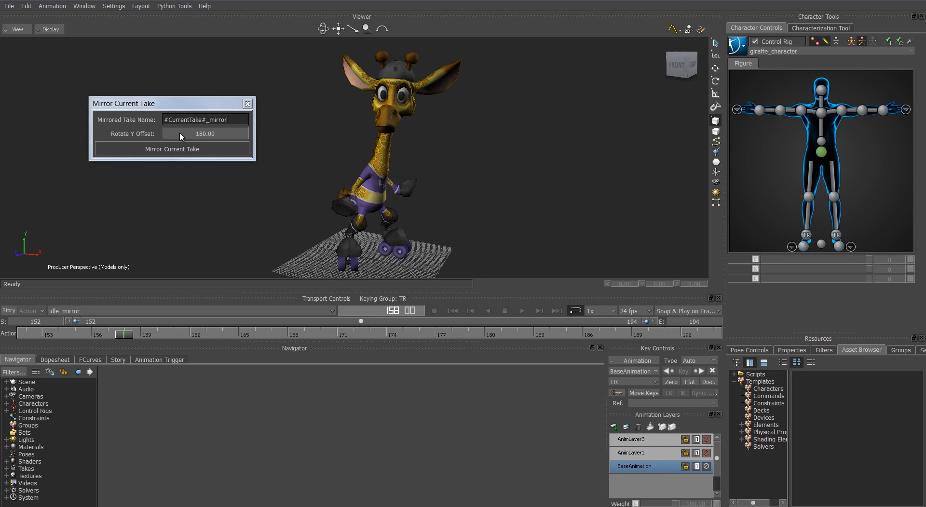
mouse_move(204, 138)
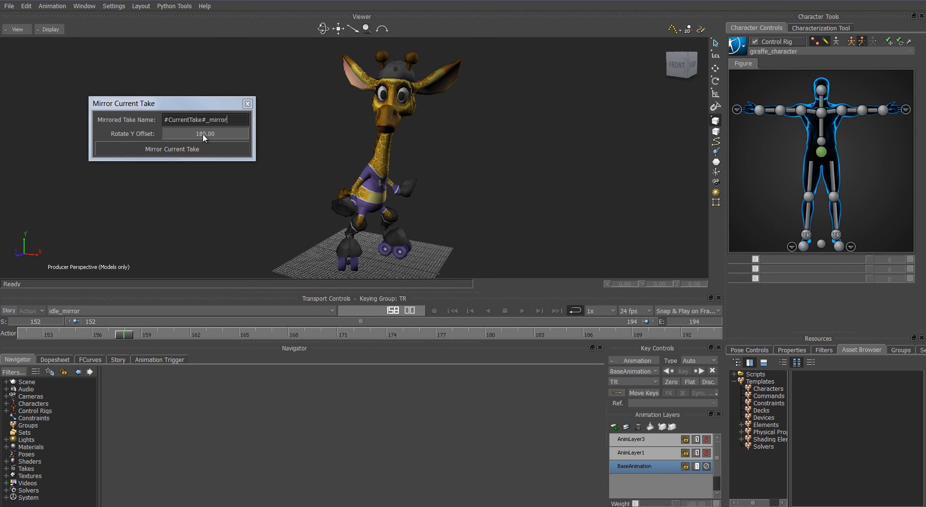
mouse_move(436, 175)
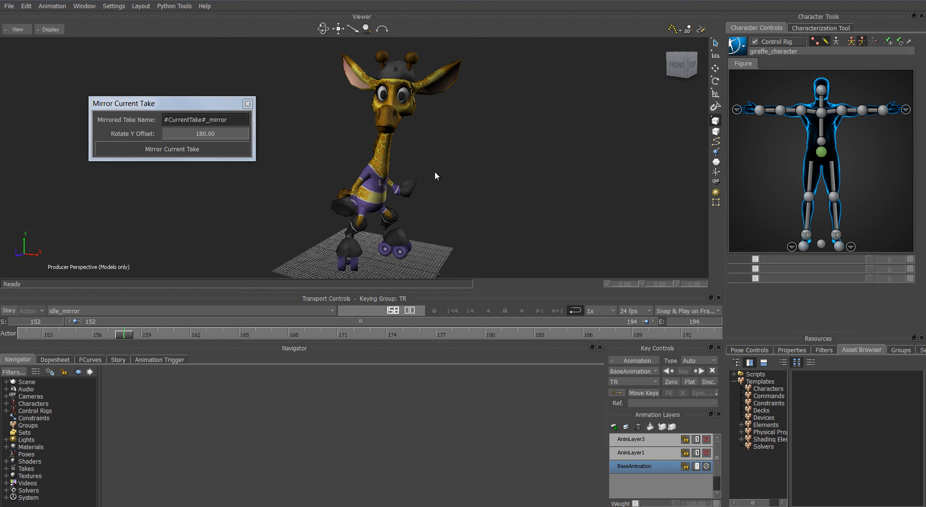
mouse_move(264, 177)
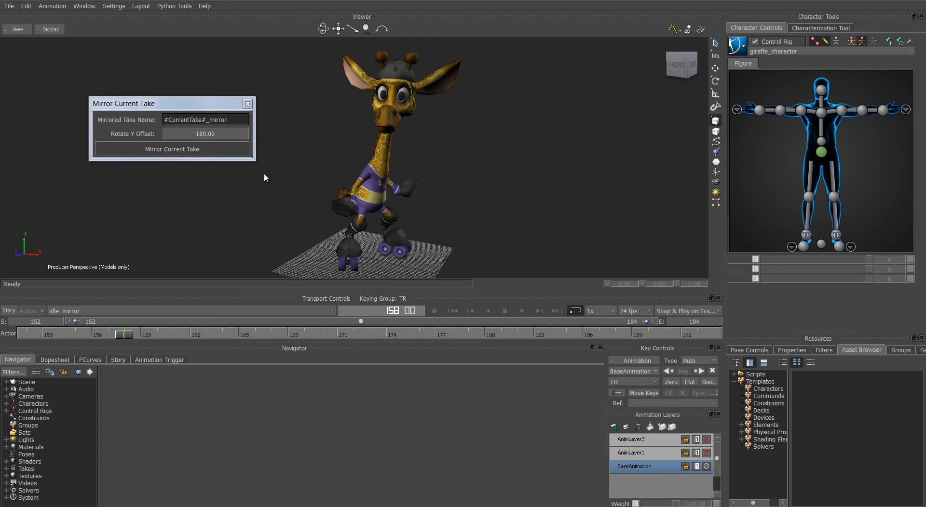
click(224, 119)
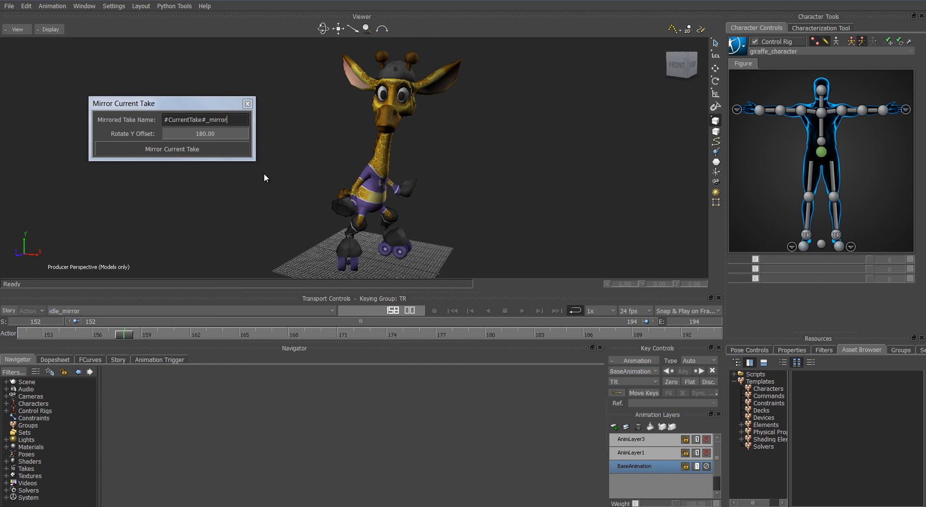